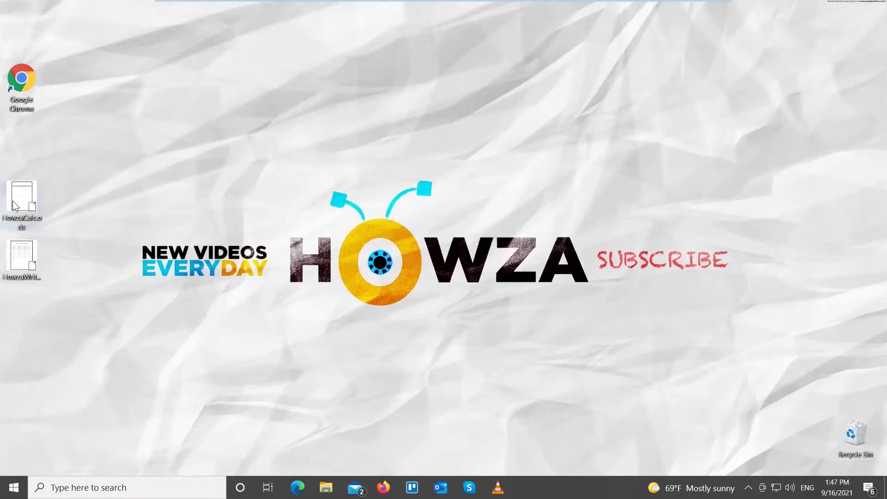
Open HowzaCalc.ods from the desktop in LibreOffice Calc.
double_click(22, 199)
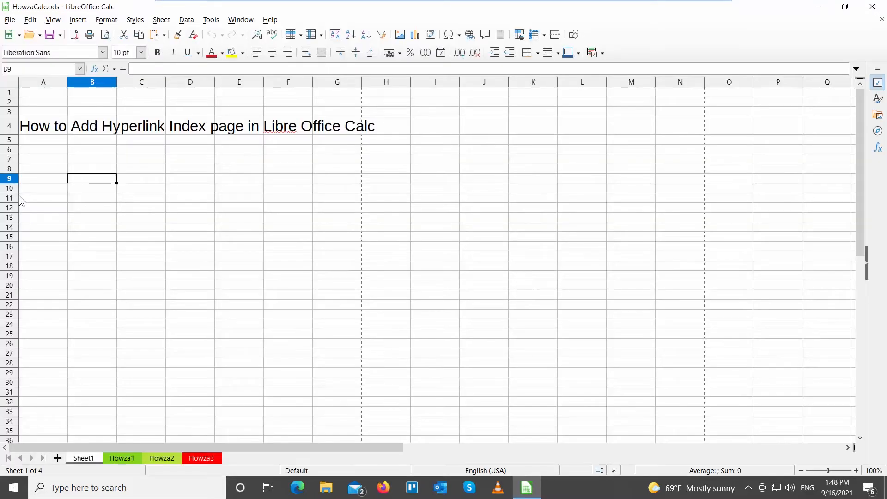
mouse_move(99, 184)
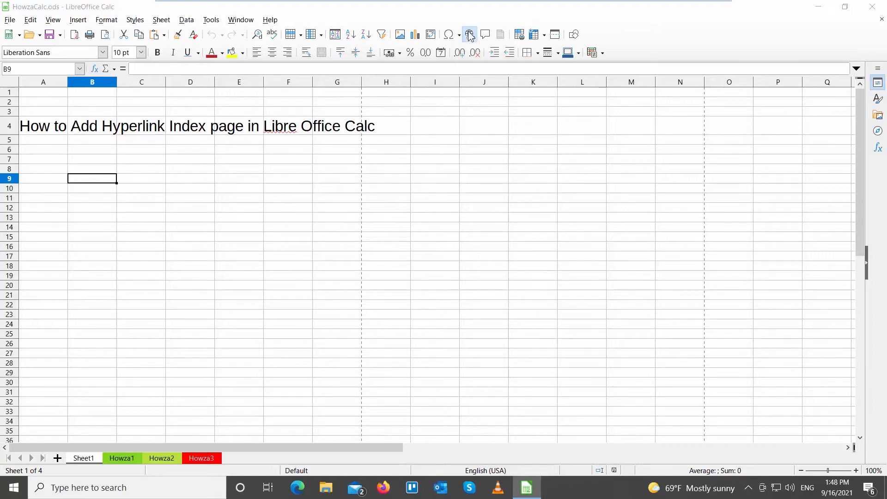
Insert a #Howza1 hyperlink in B9 targeting the Howza1 sheet.
left_click(469, 35)
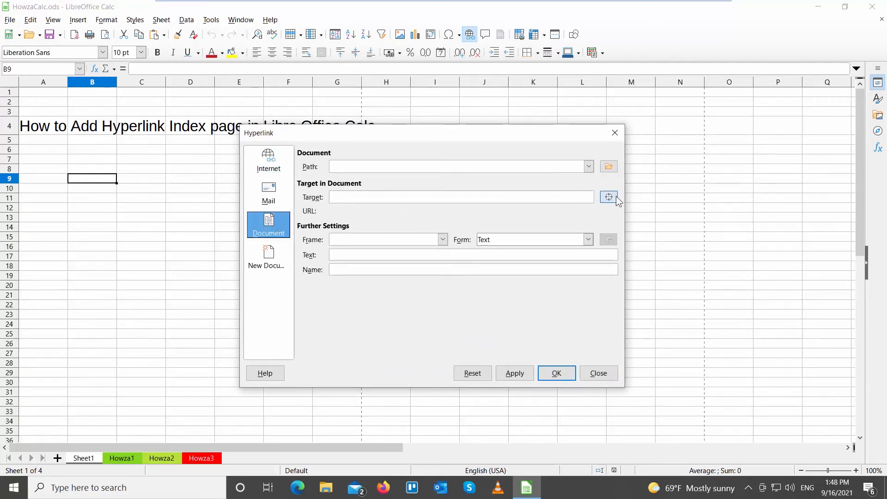
left_click(609, 196)
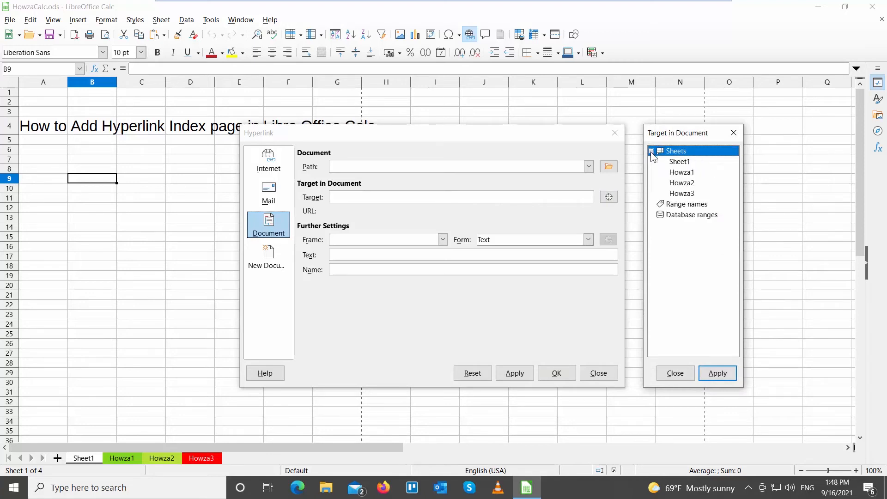
left_click(681, 172)
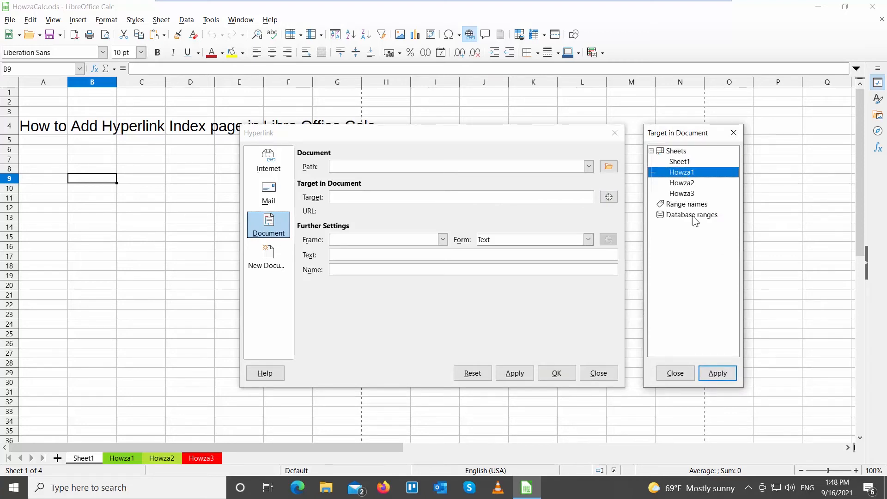
left_click(717, 372)
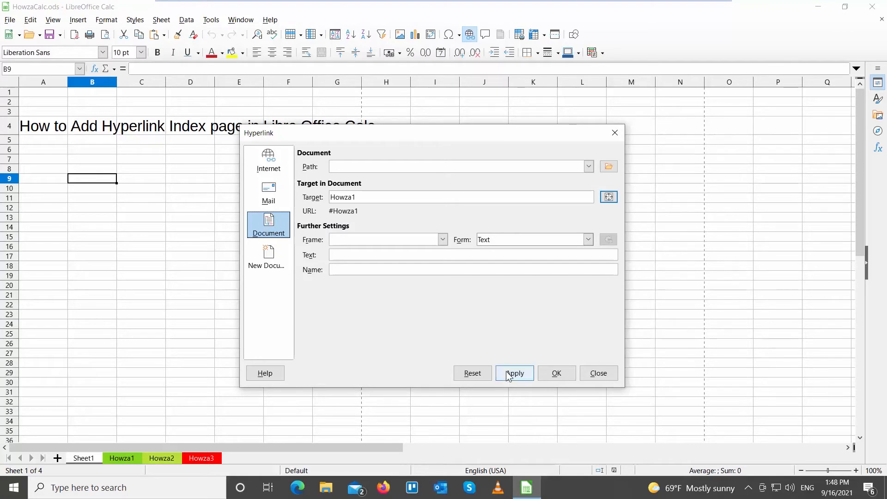
left_click(514, 373)
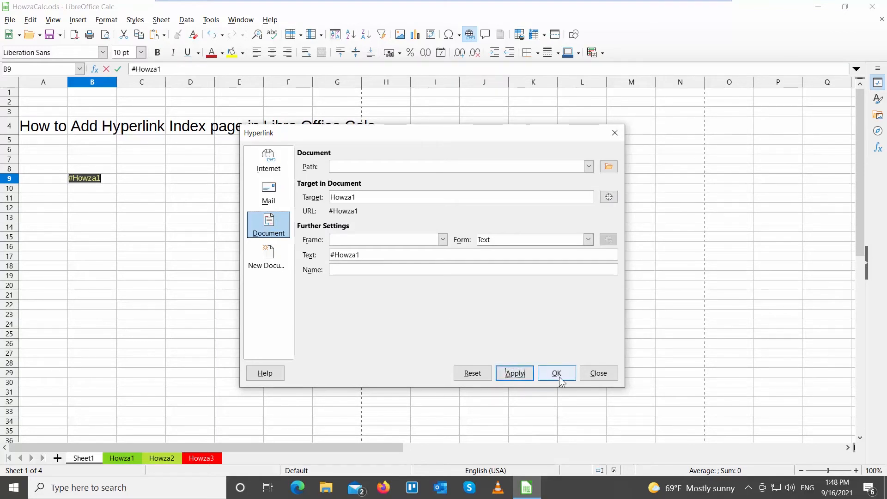
left_click(555, 373)
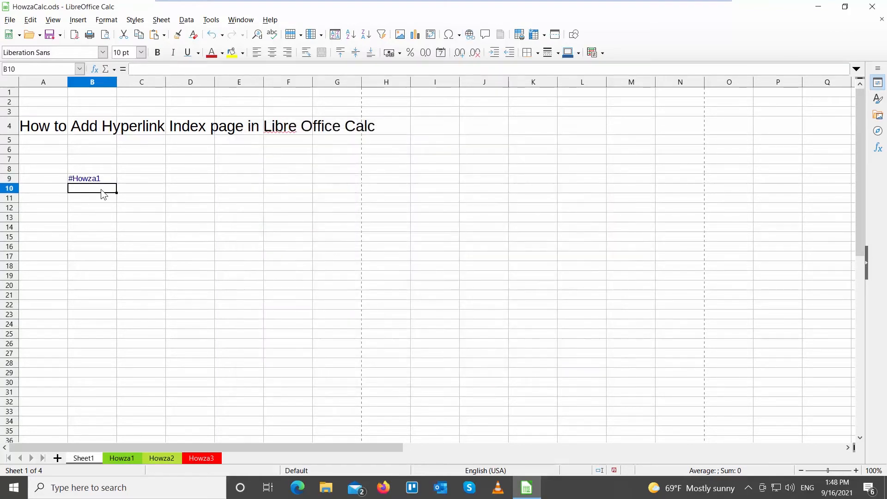
Insert a #Howza2 hyperlink in B10 targeting the Howza2 sheet.
left_click(469, 35)
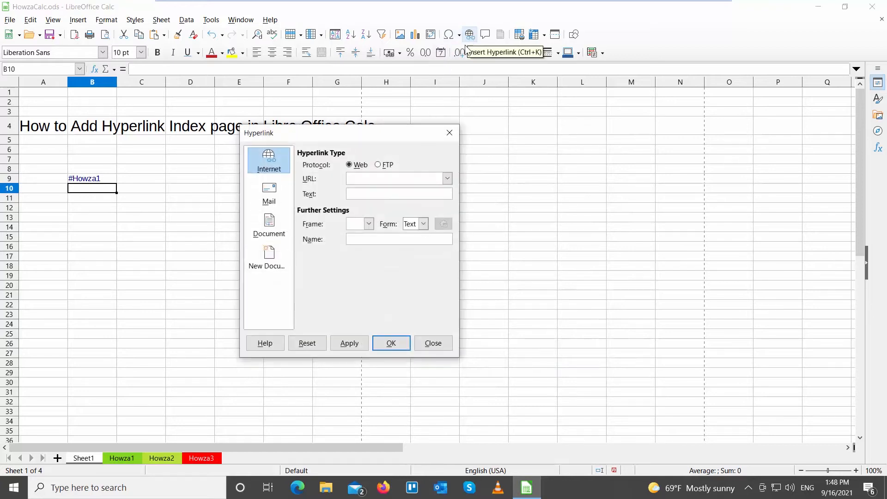
left_click(269, 224)
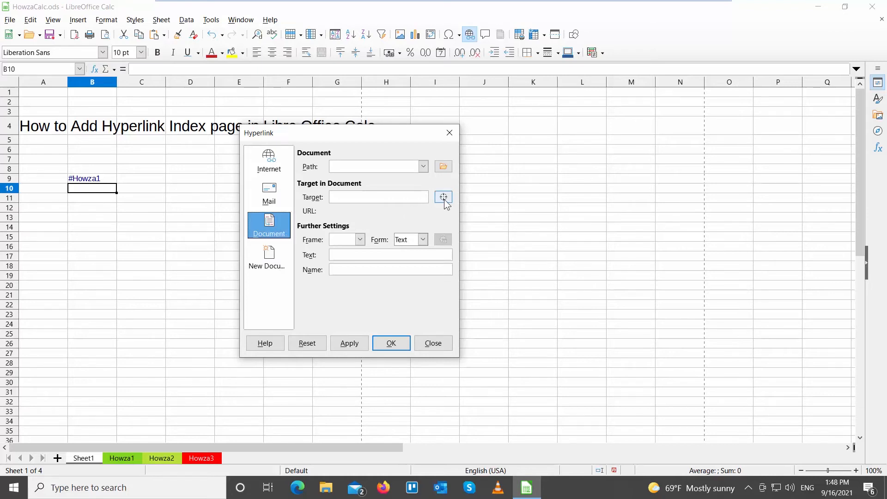
left_click(444, 196)
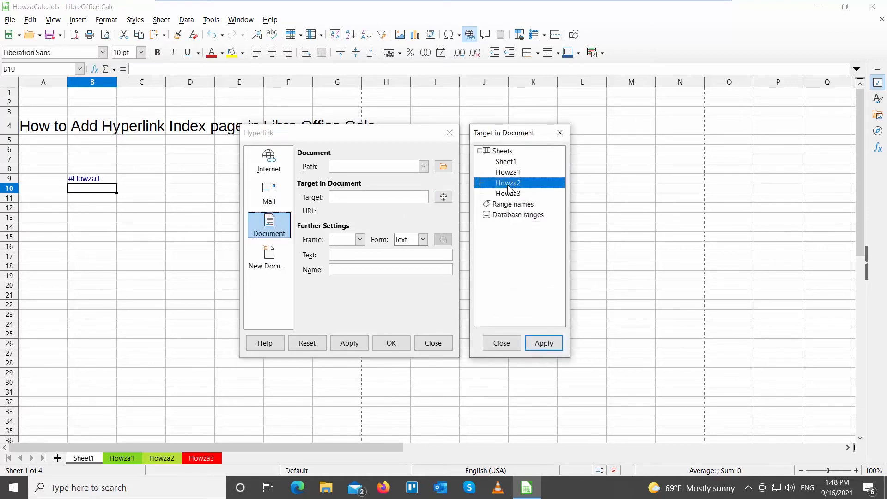
left_click(542, 343)
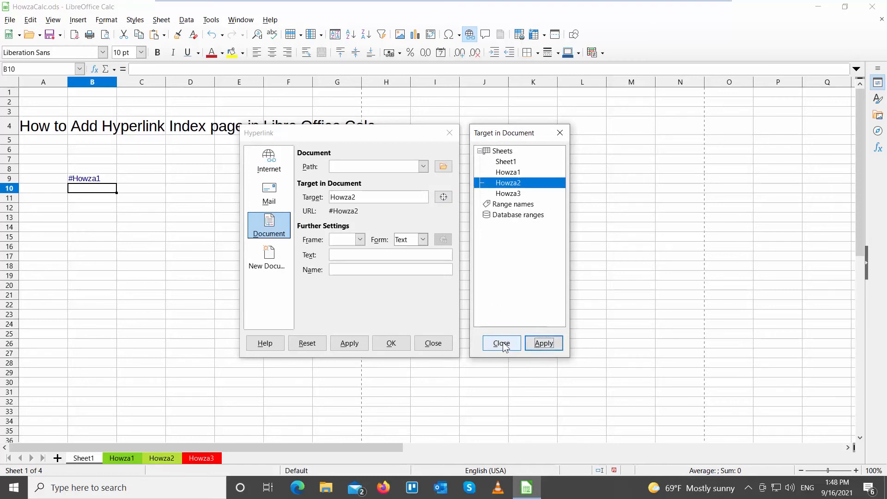
left_click(500, 343)
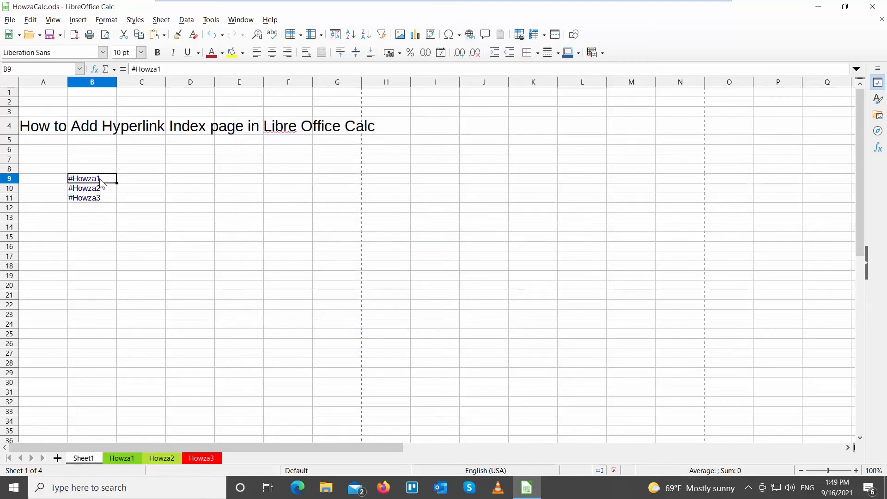
left_click(83, 458)
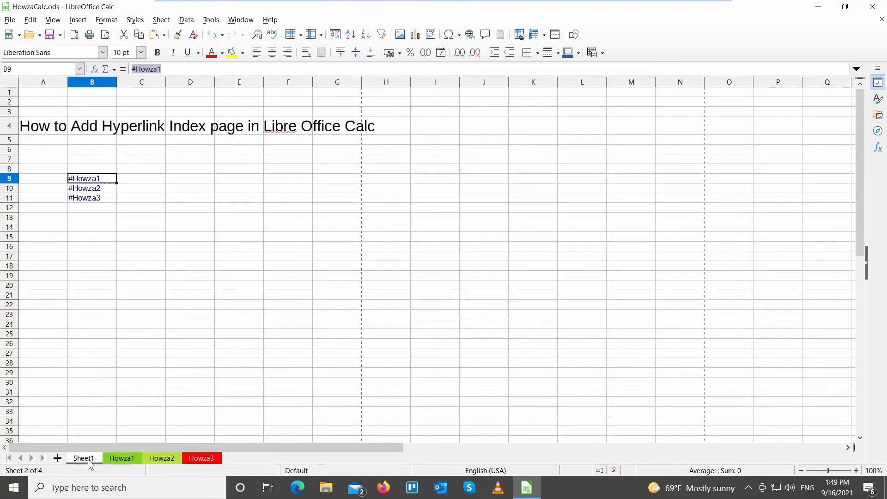